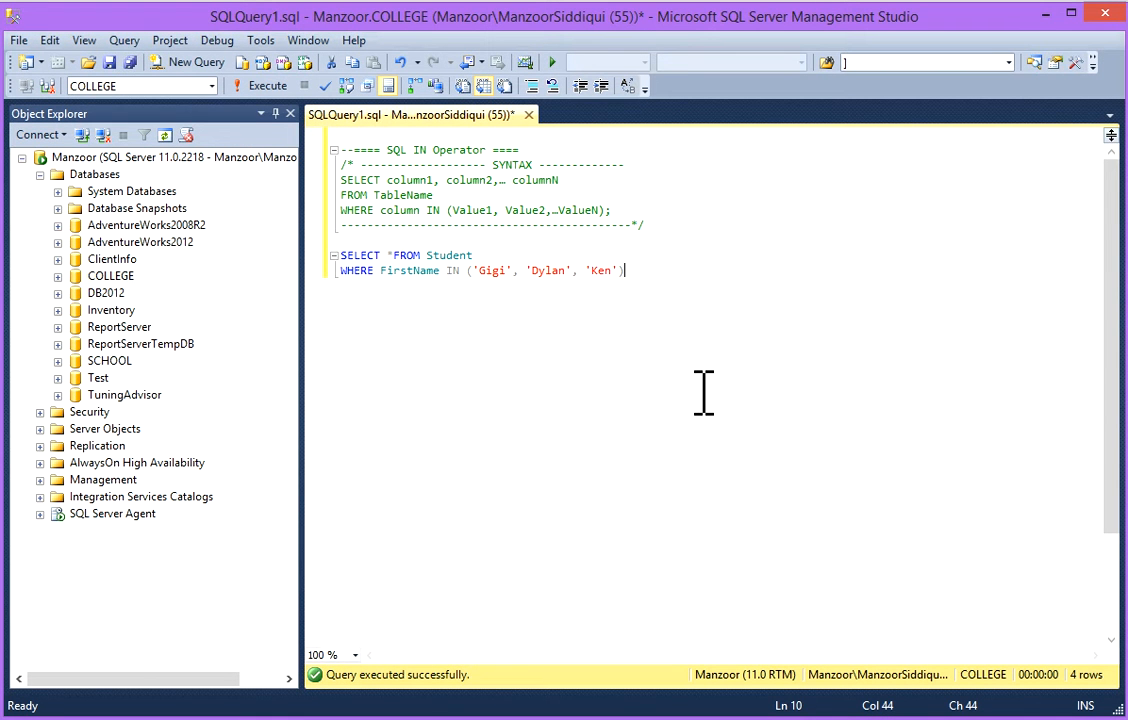
pyautogui.moveTo(445, 228)
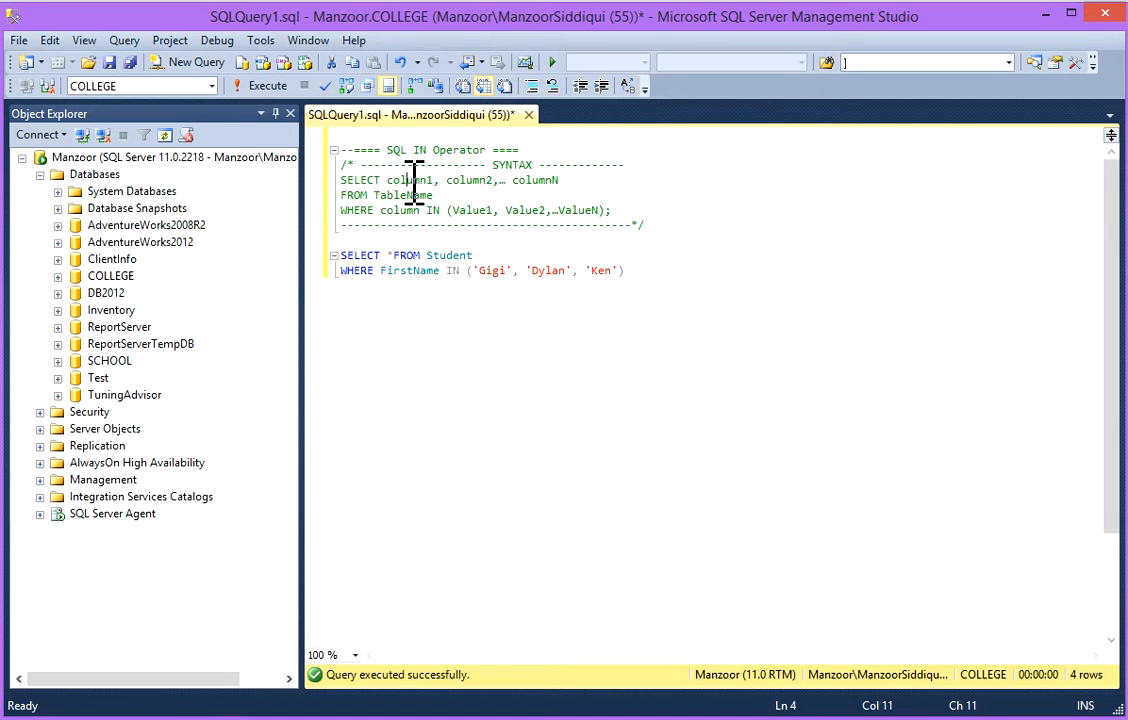
pyautogui.moveTo(410, 190)
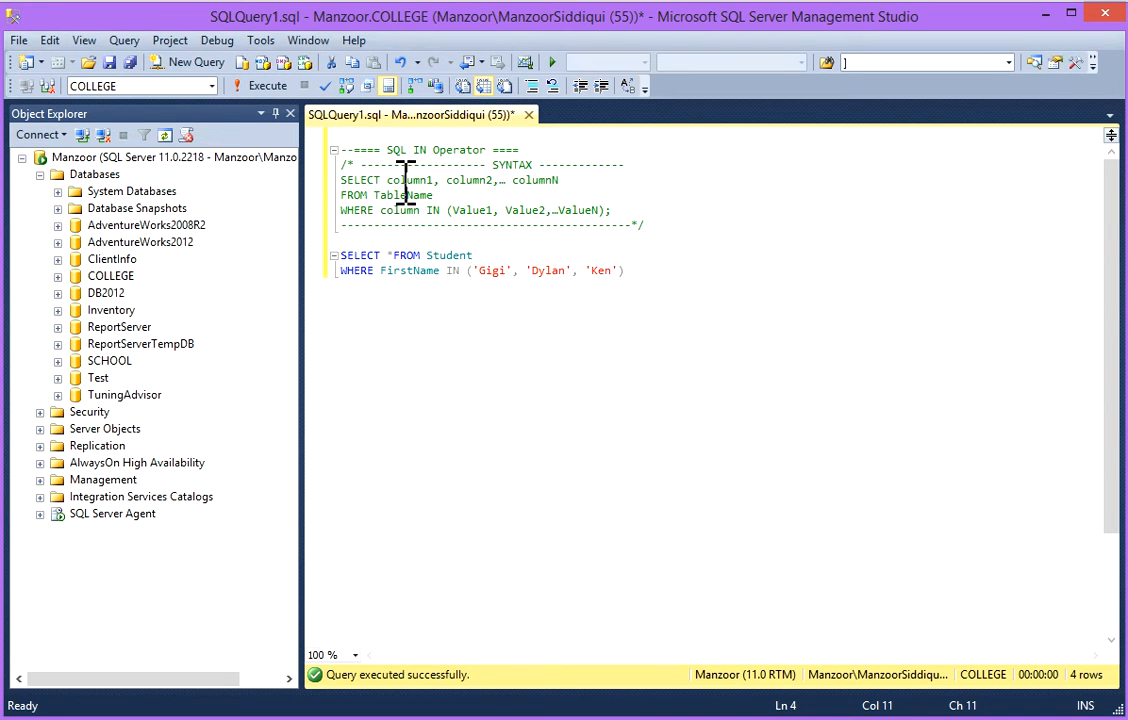
# Step: Highlight the placeholder words column1 and Value1 in the IN syntax comment
pyautogui.doubleClick(410, 180)
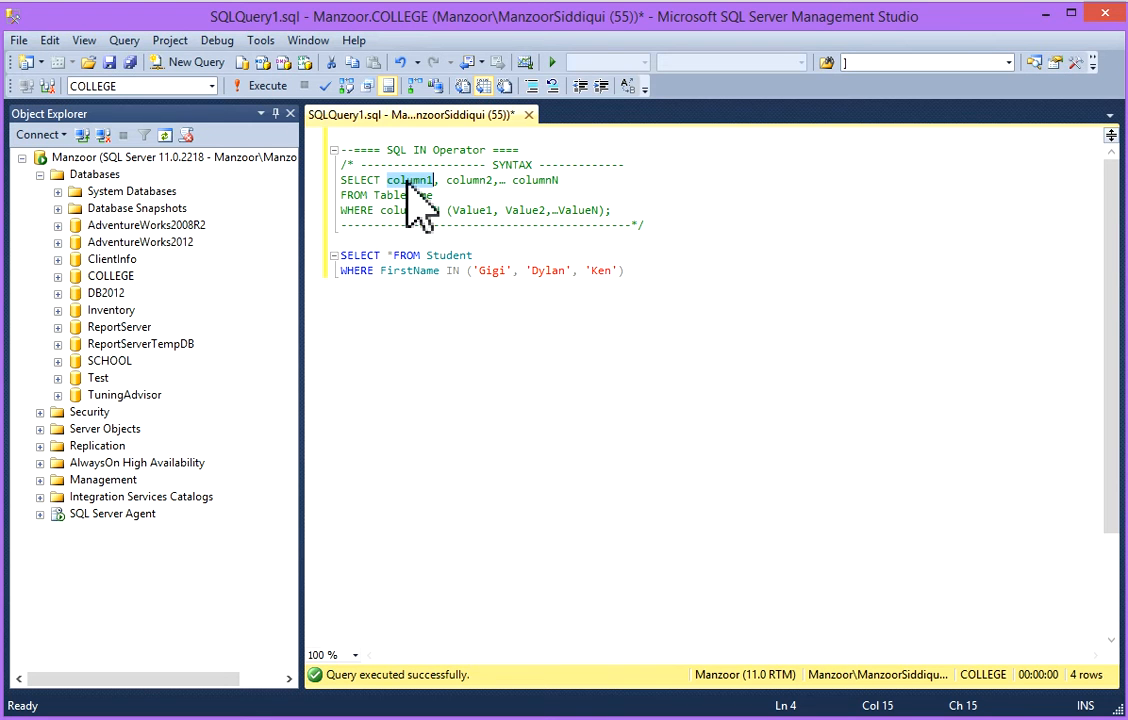
pyautogui.click(555, 180)
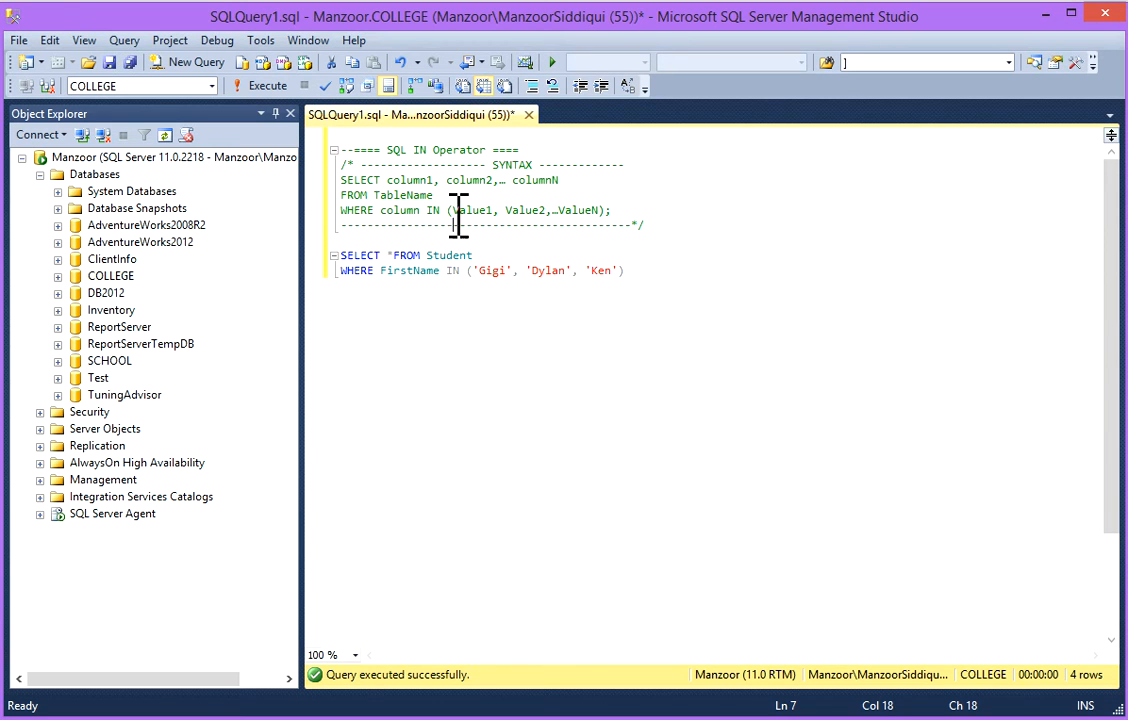
pyautogui.doubleClick(475, 210)
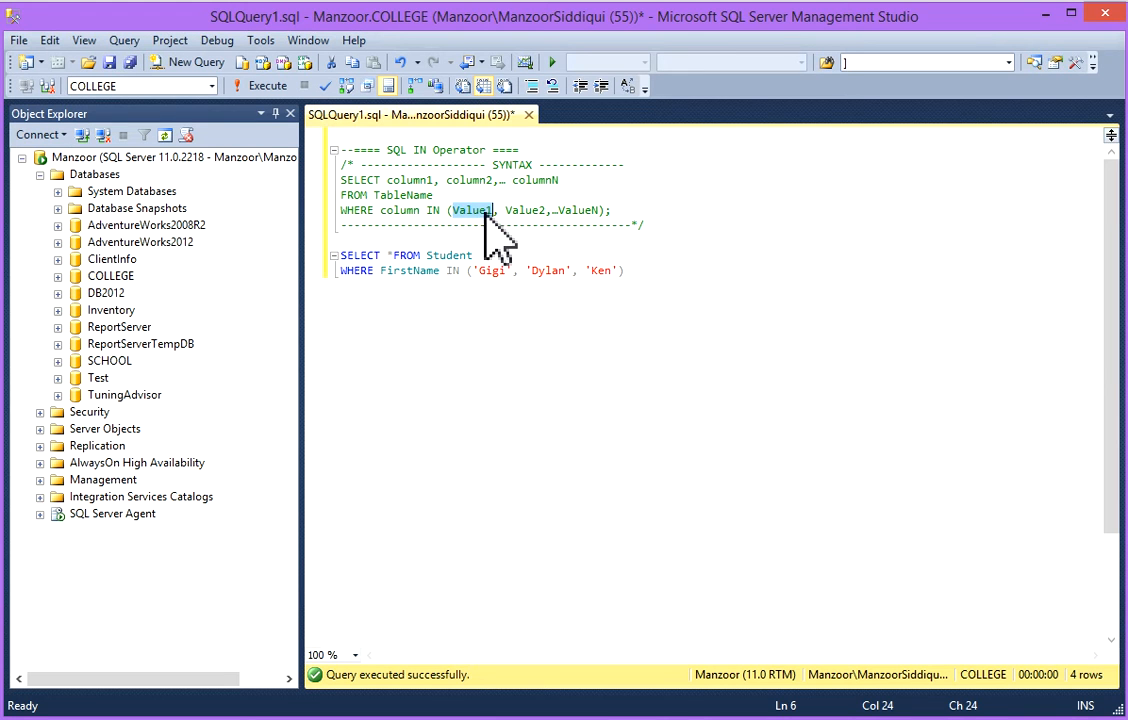
pyautogui.click(590, 210)
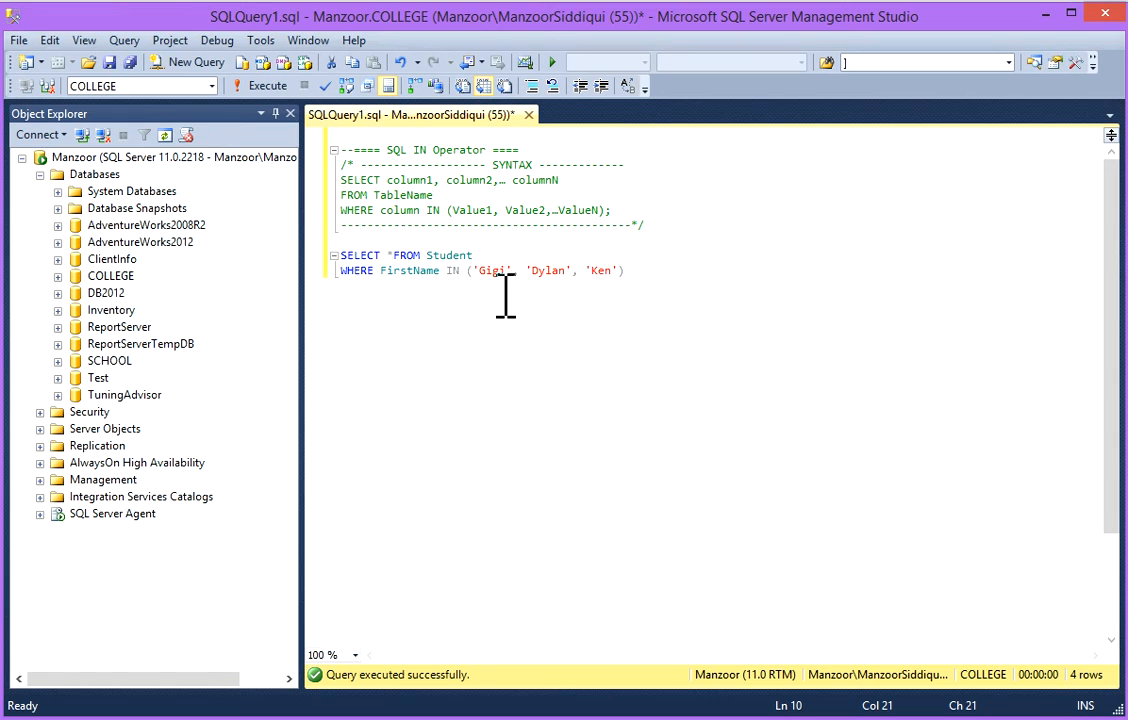
# Step: Run only SELECT *FROM Student and point out Michael in the FirstName results
pyautogui.moveTo(387, 255); pyautogui.dragTo(472, 255)
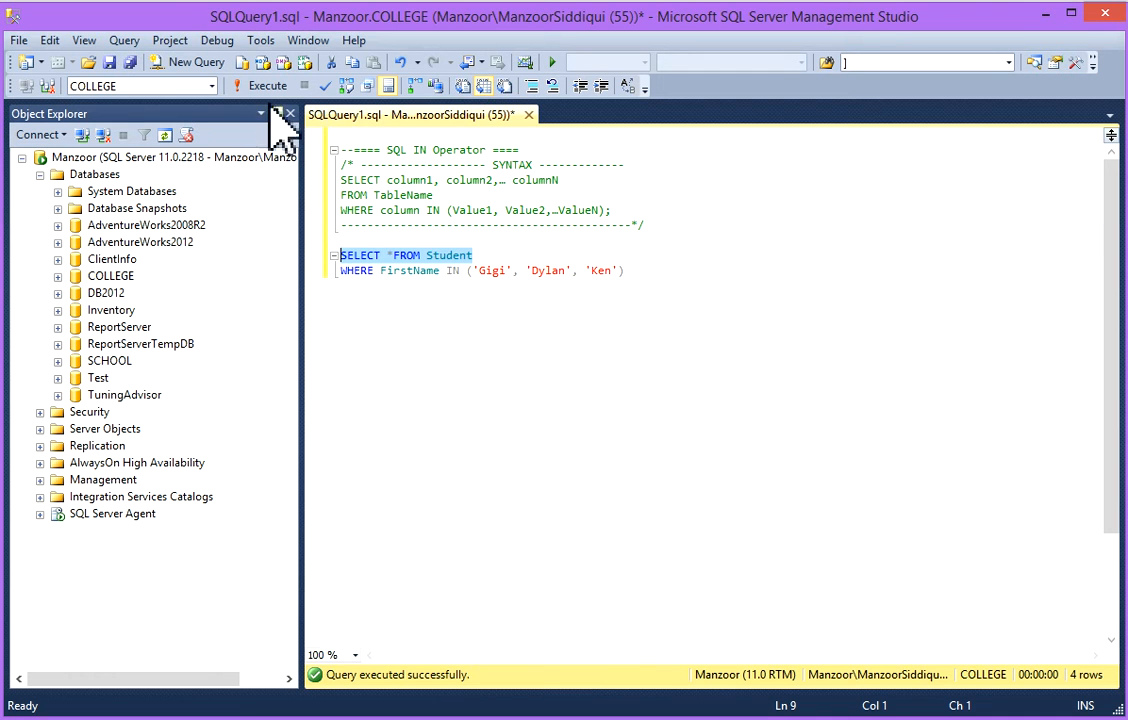
pyautogui.click(266, 85)
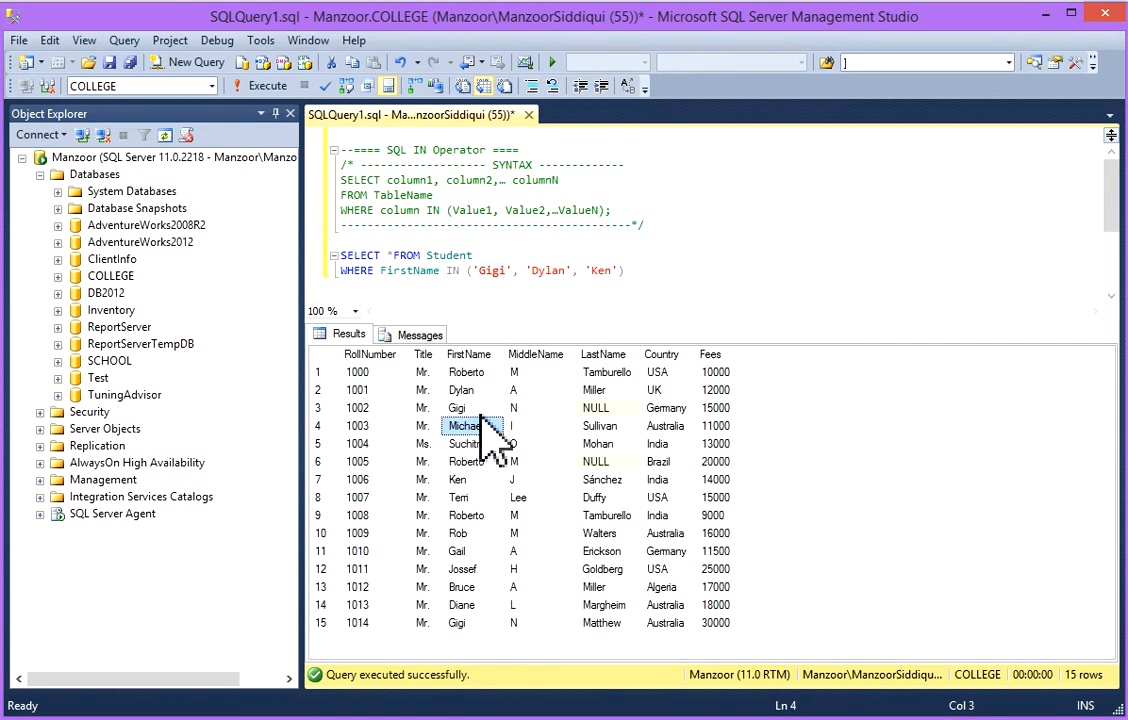
pyautogui.click(456, 407)
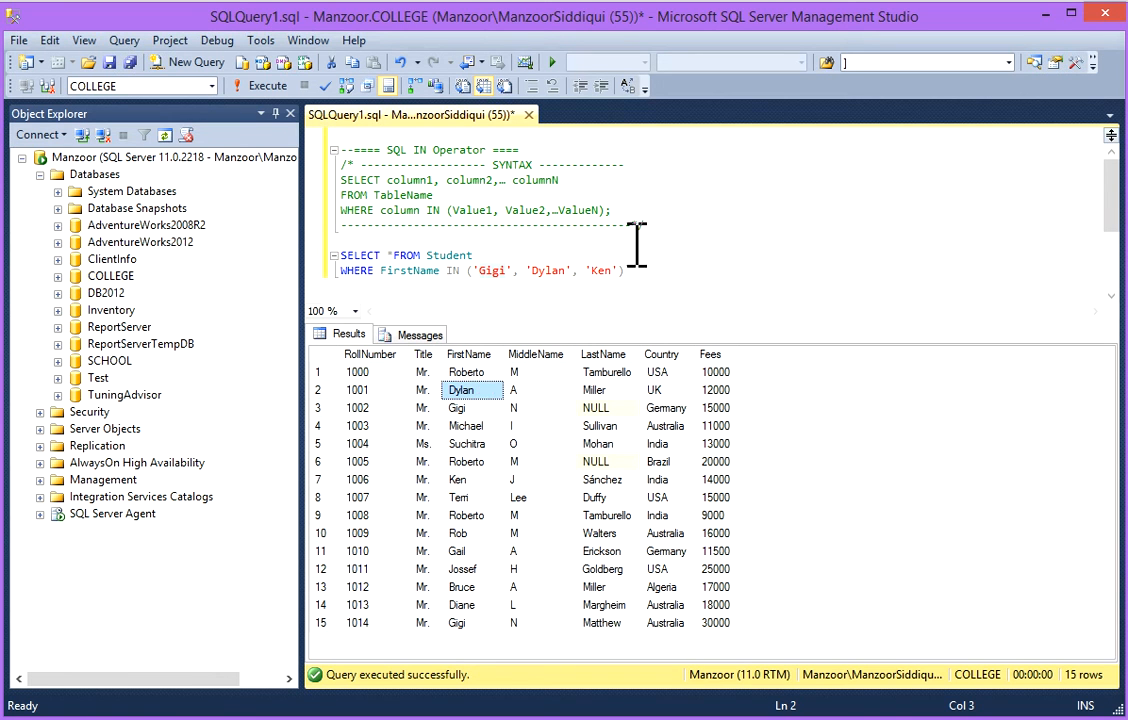
pyautogui.click(458, 479)
pyautogui.write(', ')
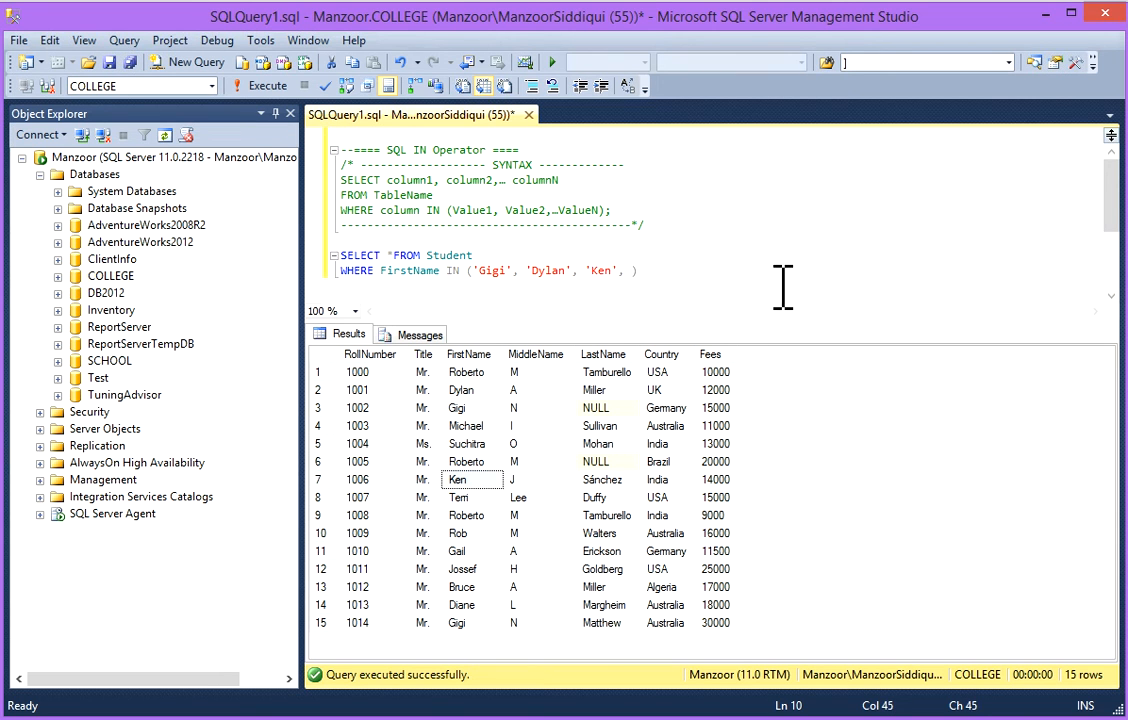
# Step: Type , 'Gail' after 'Ken' in the WHERE clause's IN list
pyautogui.write("'Gail")
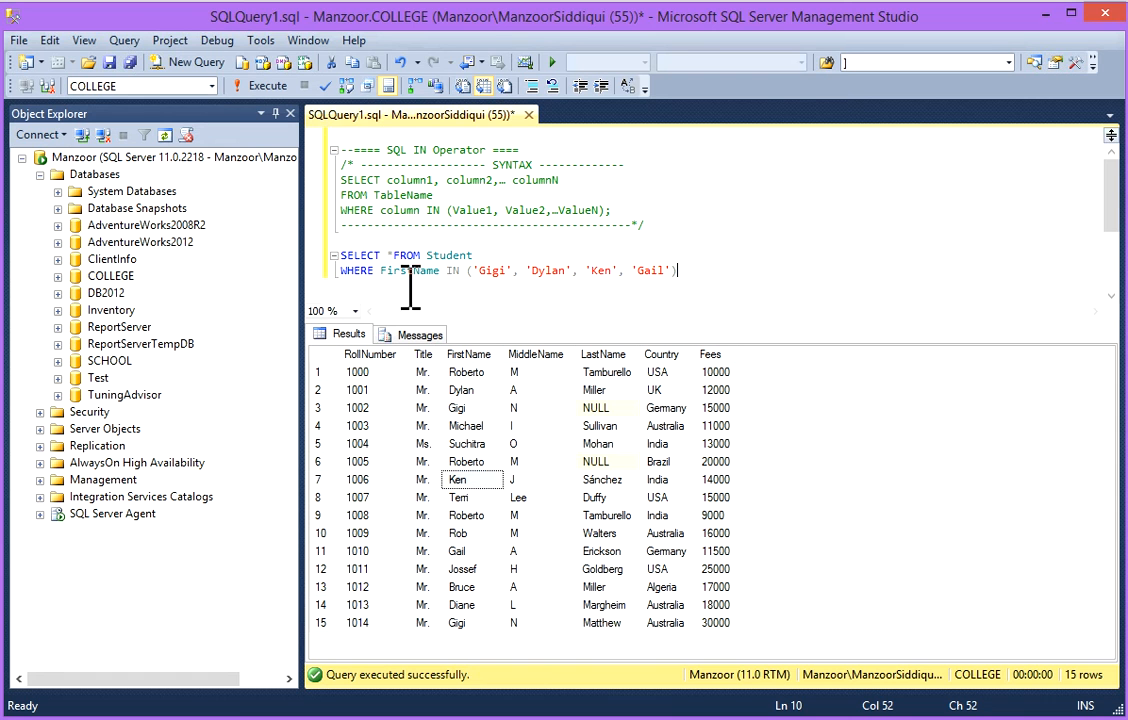
pyautogui.moveTo(595, 280)
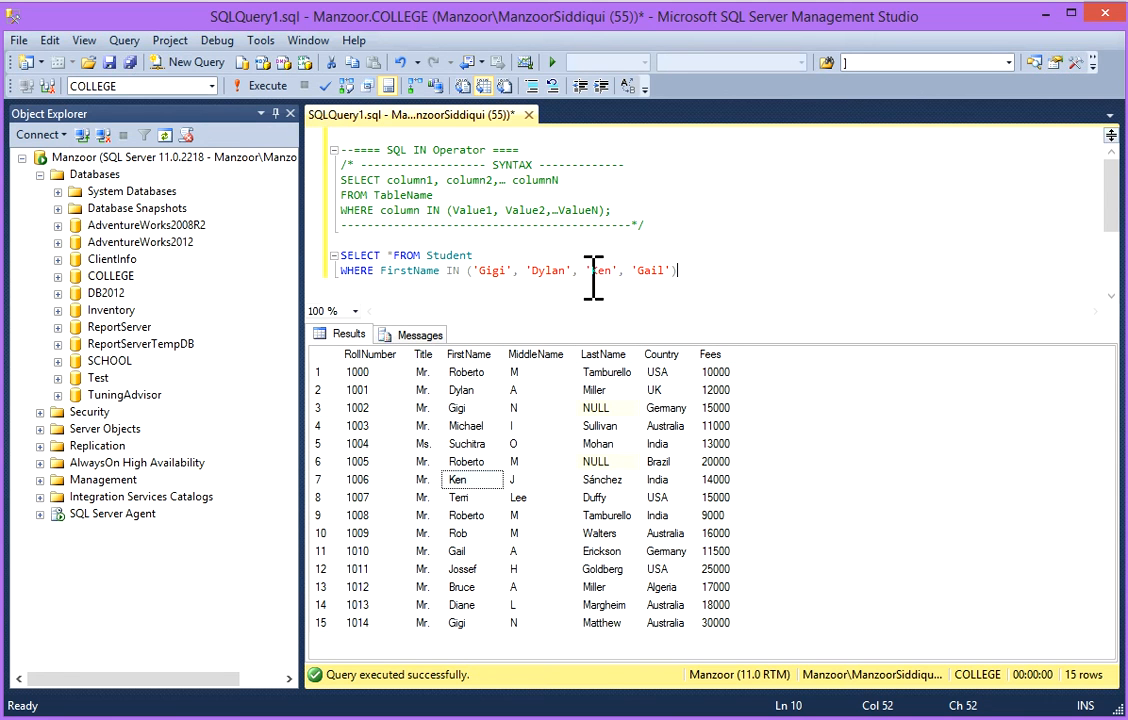
pyautogui.moveTo(632, 270)
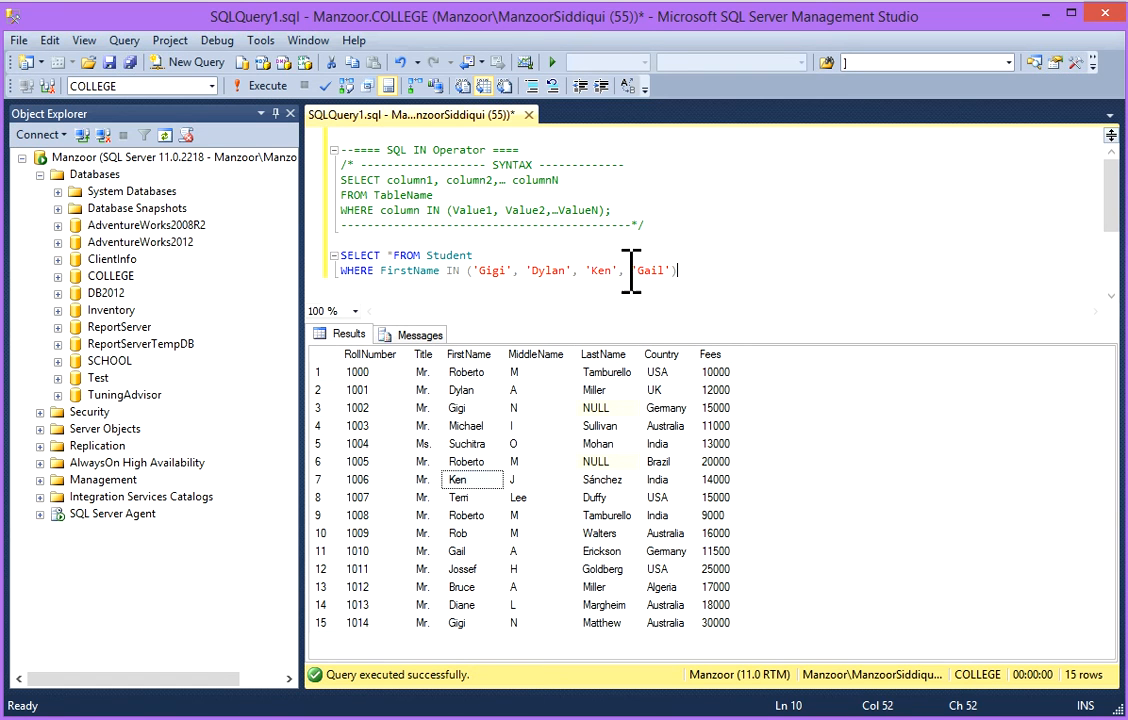
# Step: Execute the four-name IN query and point out matched students Dylan and Gigi
pyautogui.click(267, 85)
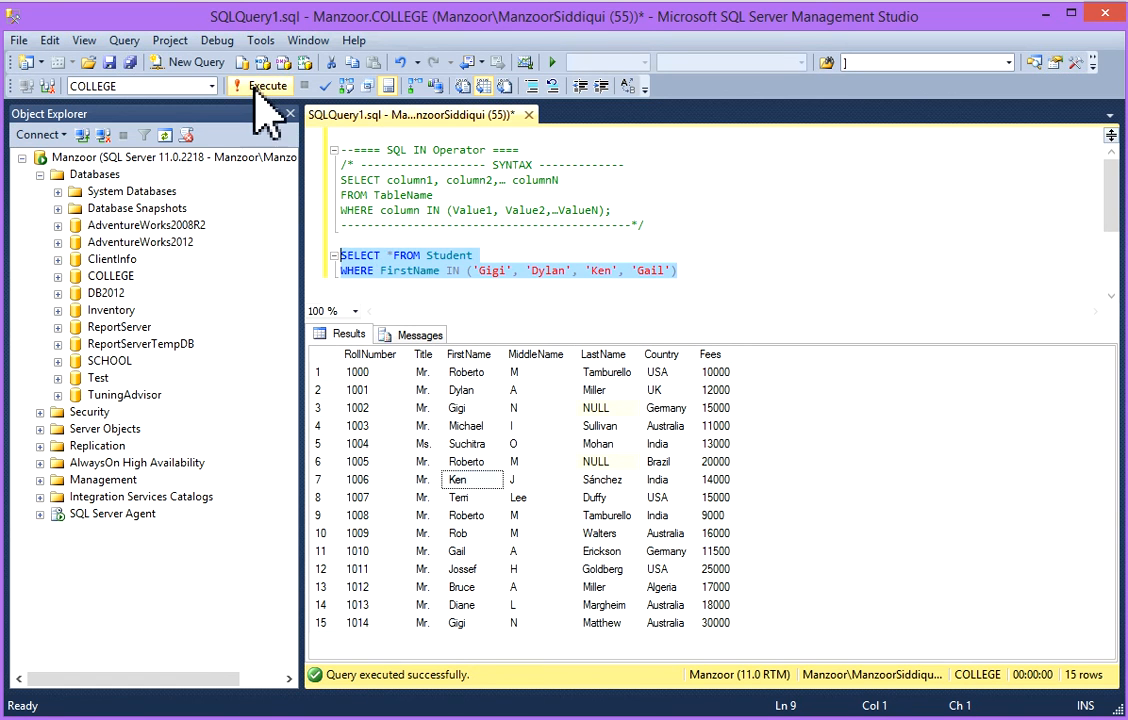
pyautogui.click(266, 85)
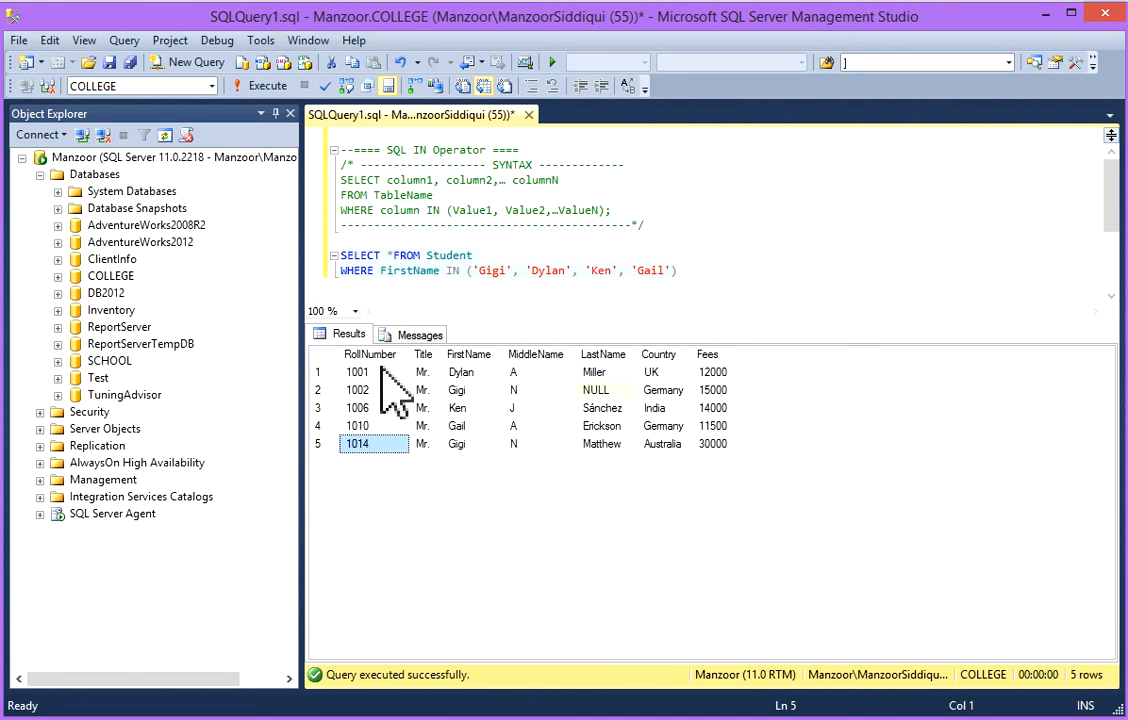
pyautogui.click(357, 371)
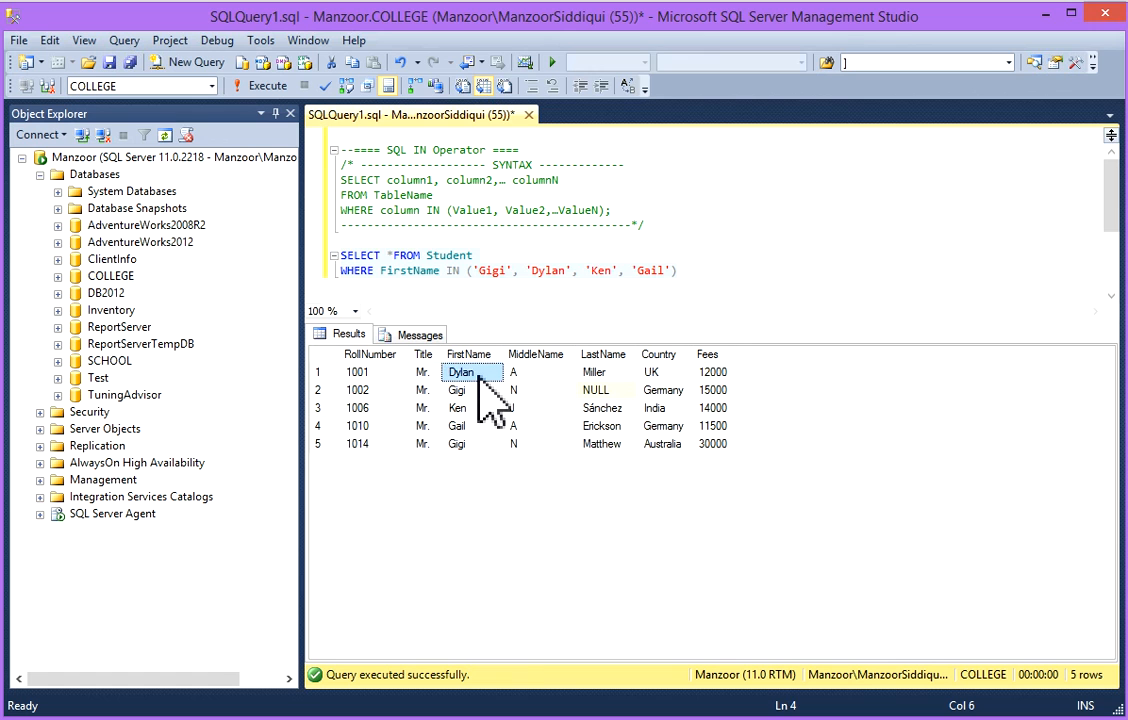
pyautogui.click(471, 390)
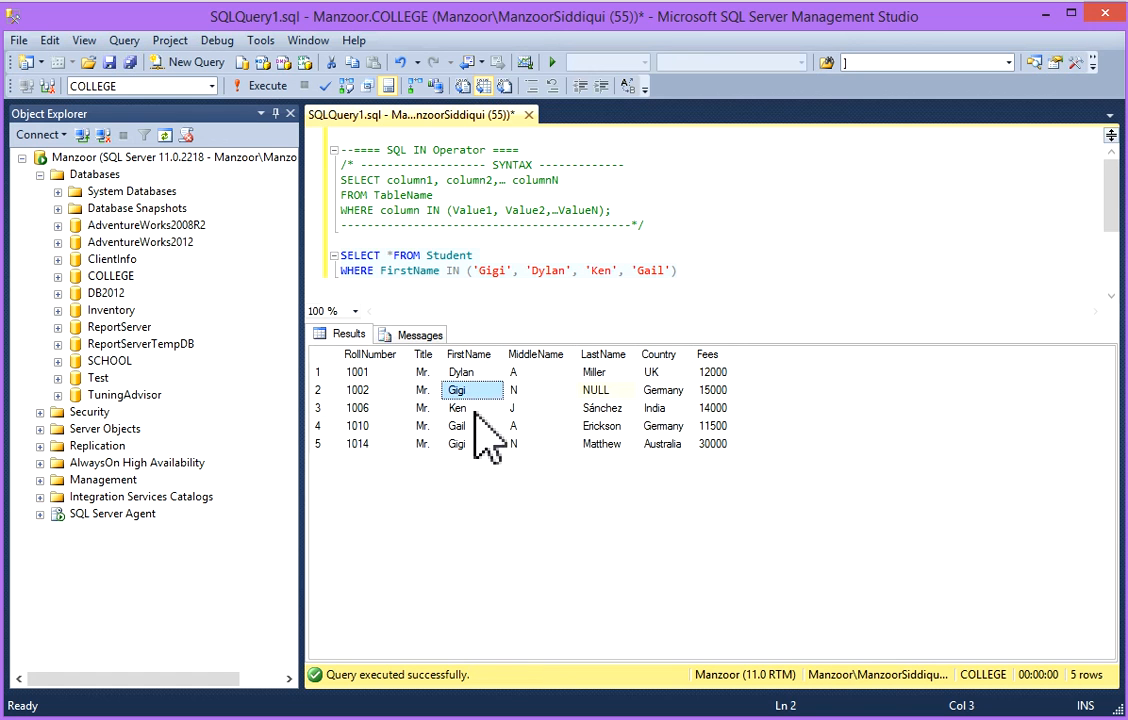
pyautogui.click(713, 443)
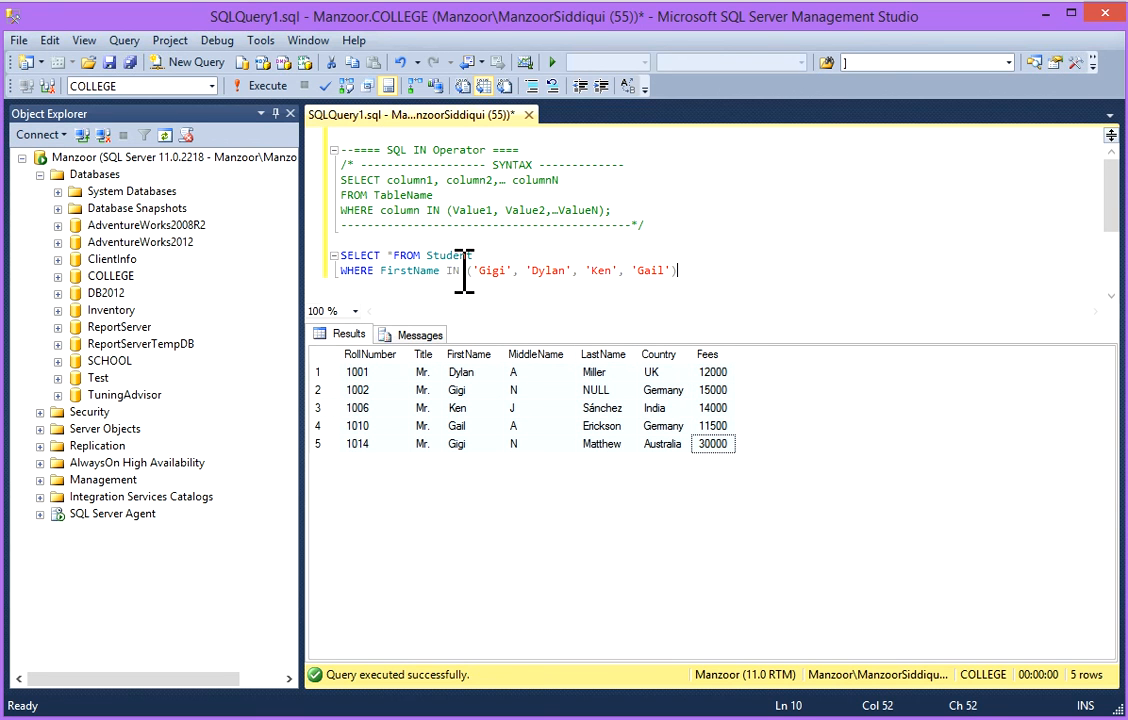
pyautogui.click(712, 266)
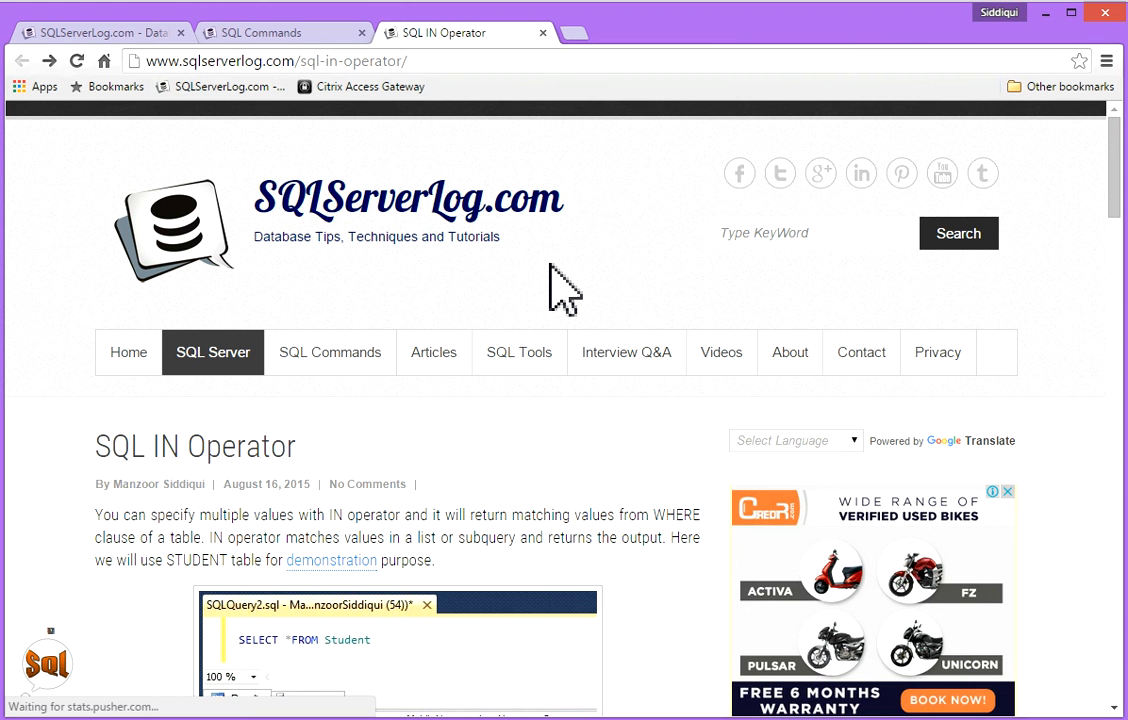
# Step: Scroll the sqlserverlog.com IN Operator article down to its related posts
pyautogui.scroll(-3)
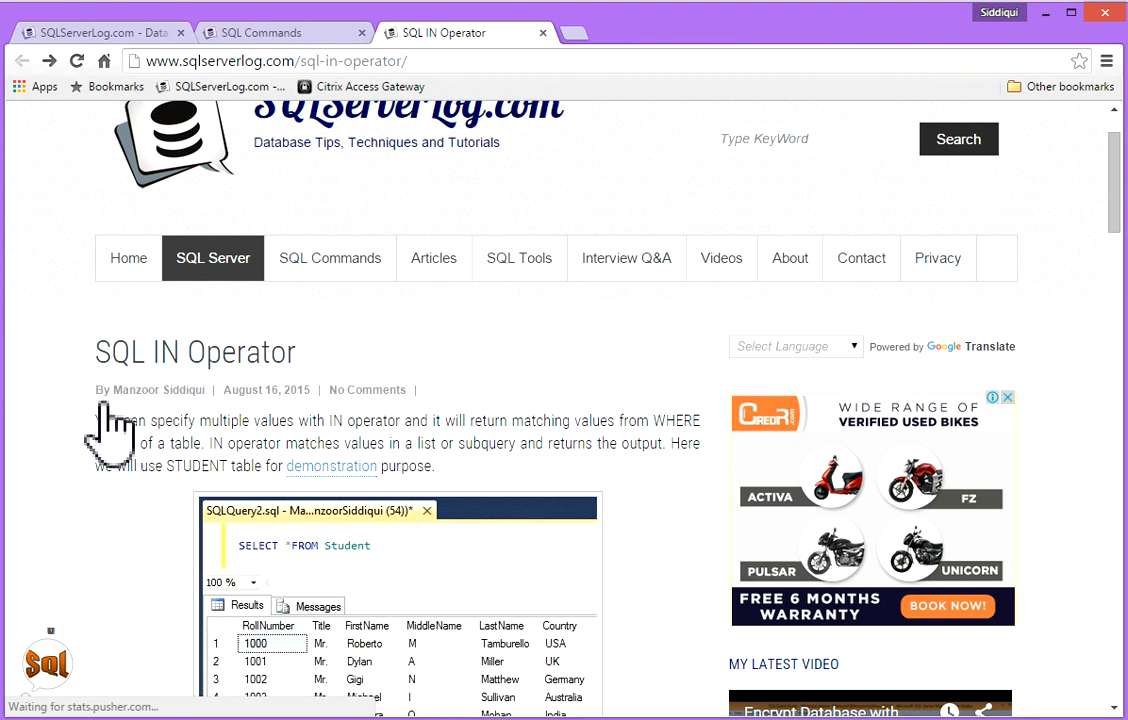
pyautogui.scroll(-3)
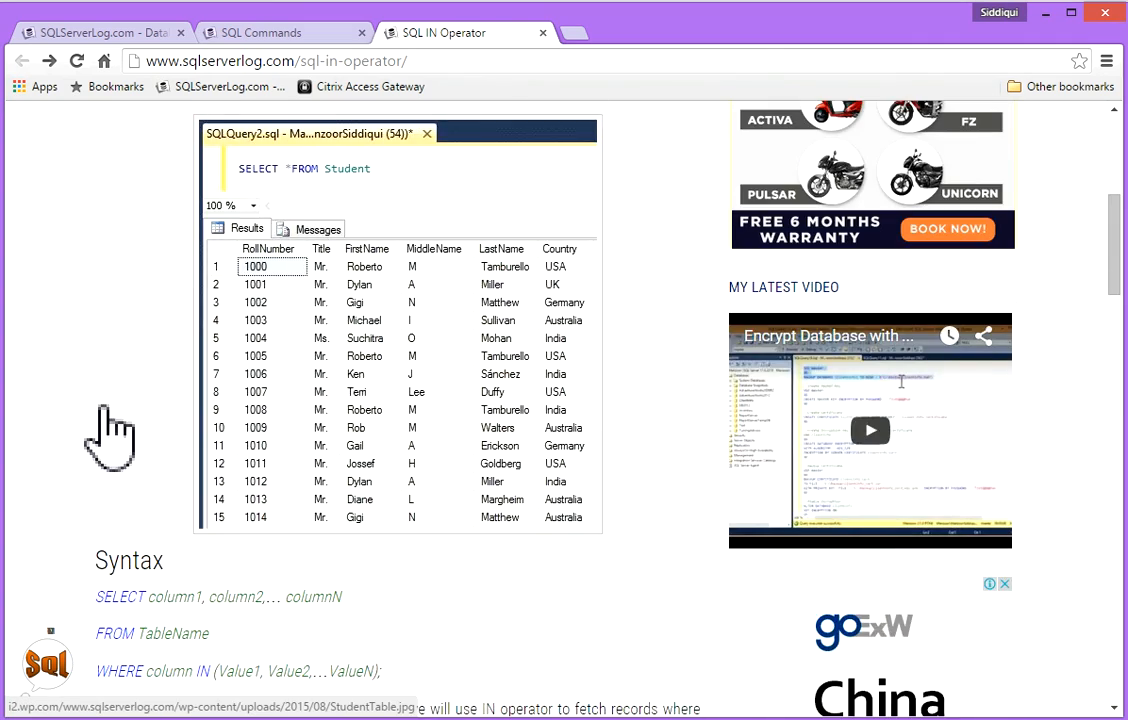
pyautogui.scroll(-3)
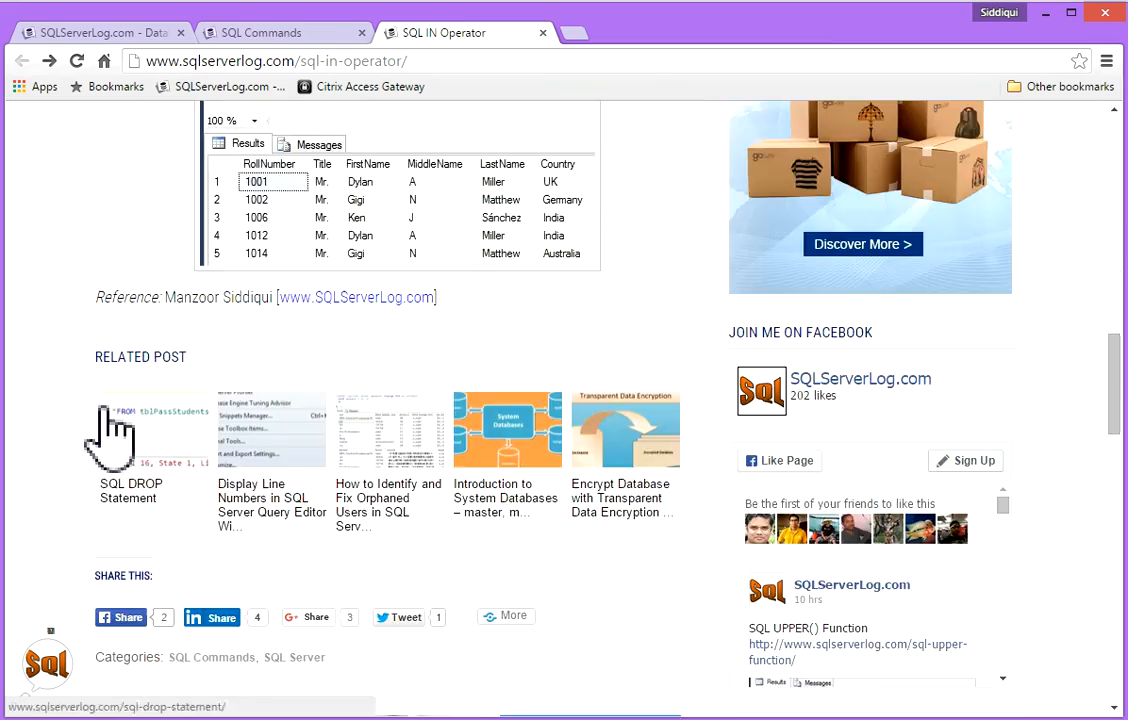
pyautogui.scroll(-3)
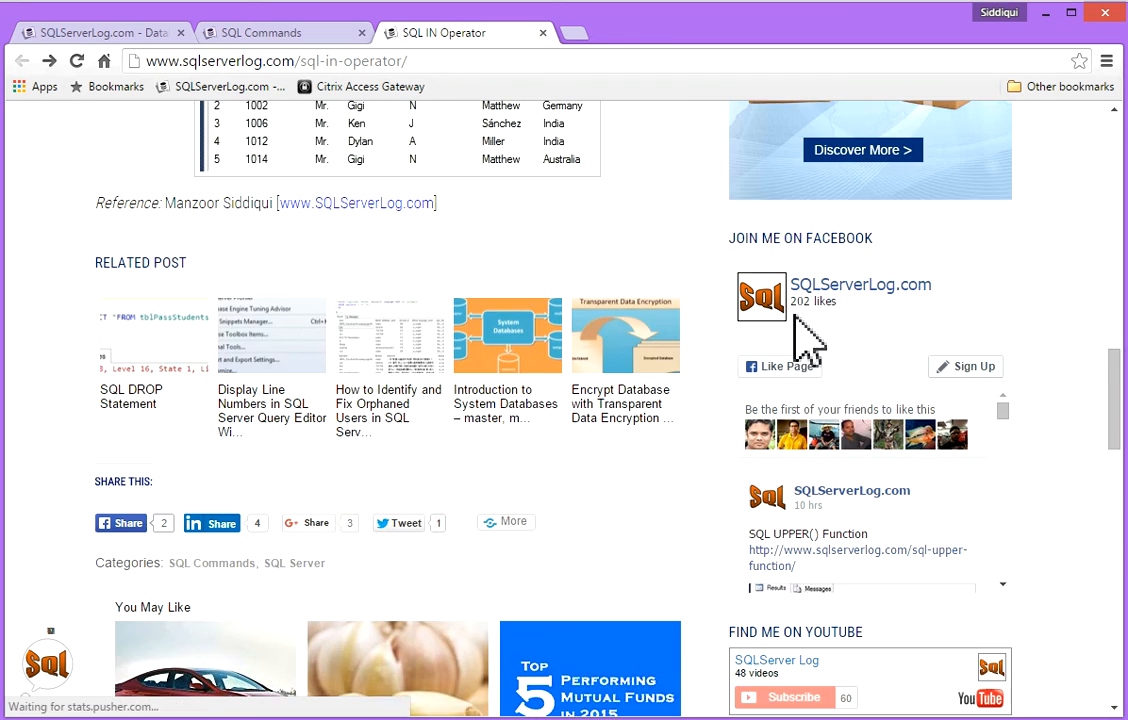